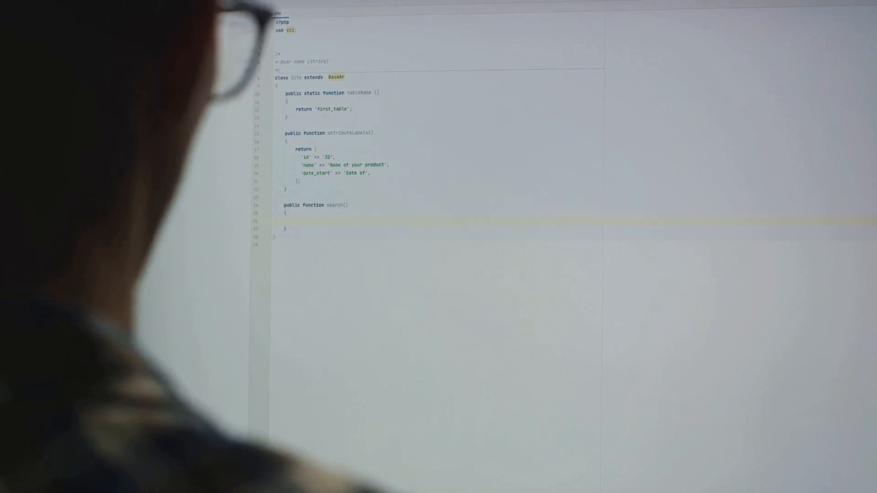
{"action": "type", "text": "Provide"}
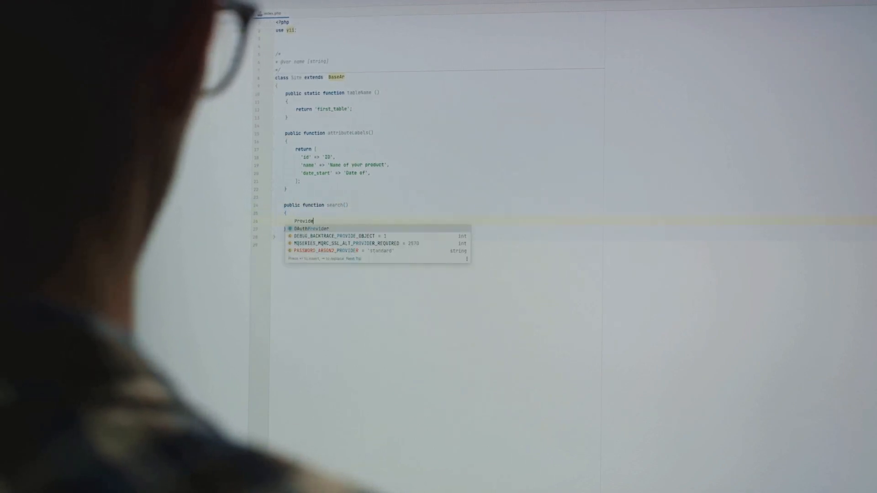